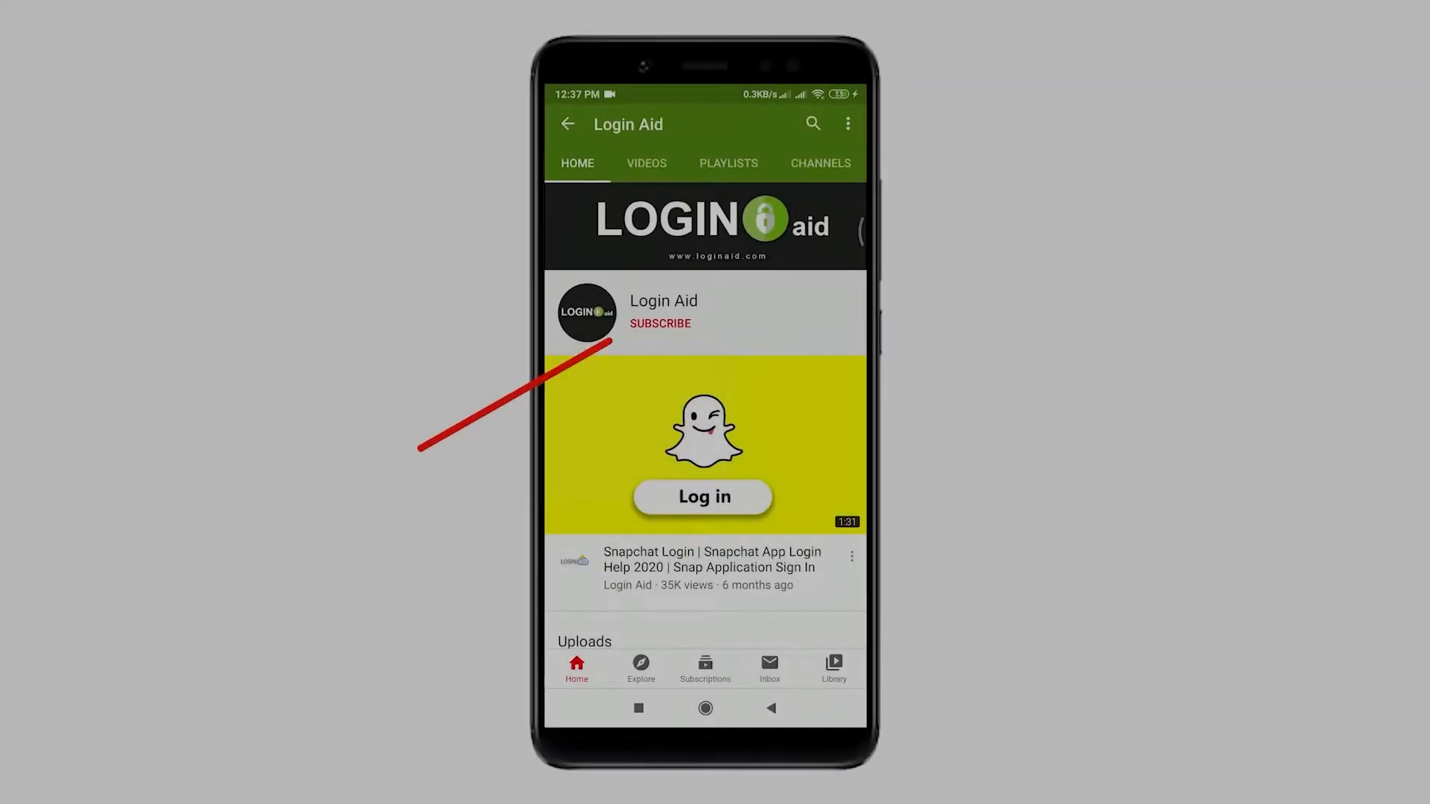
# Bring up the Firefox window with Google image results for 'create transferwise account'
pyautogui.click(660, 323)
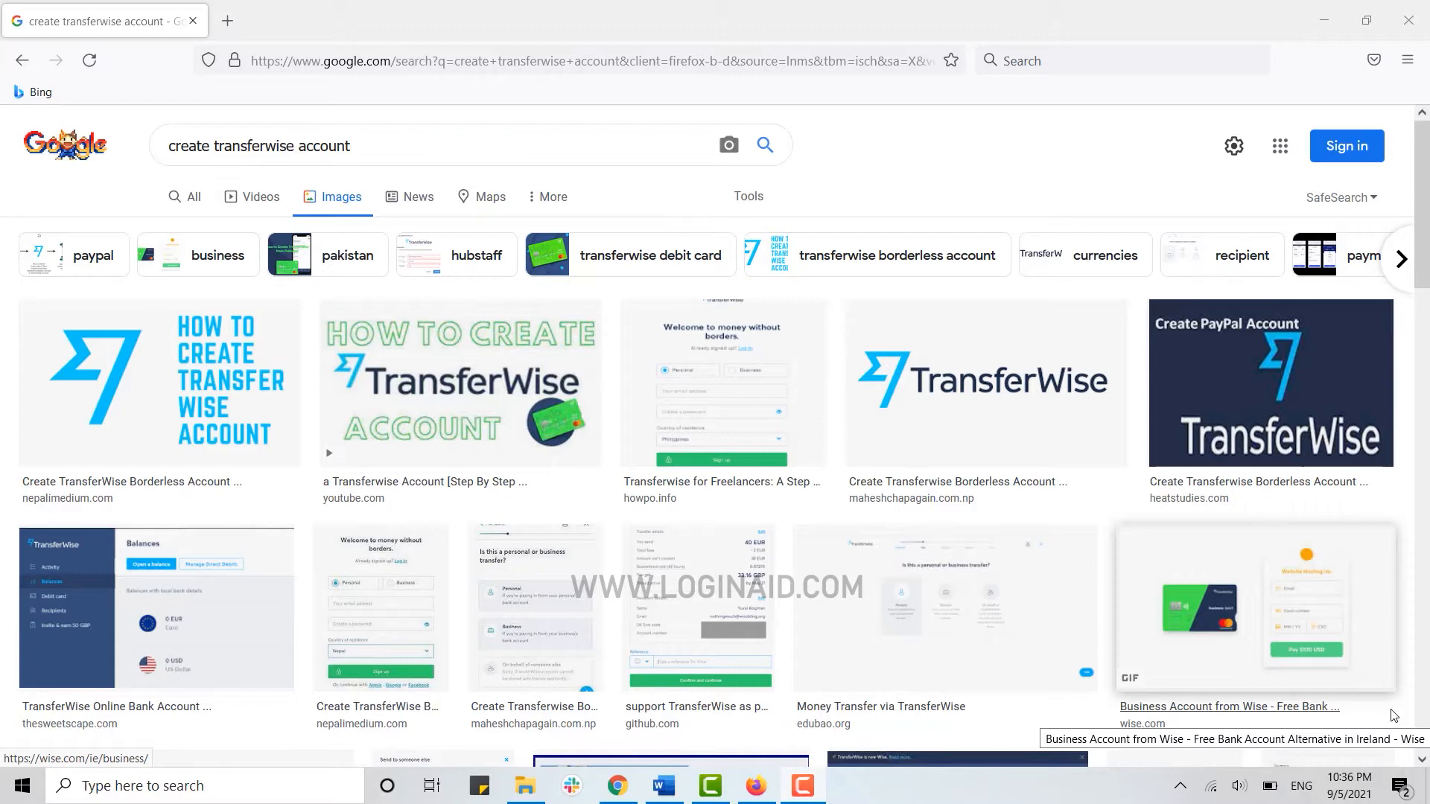
pyautogui.moveTo(226, 22)
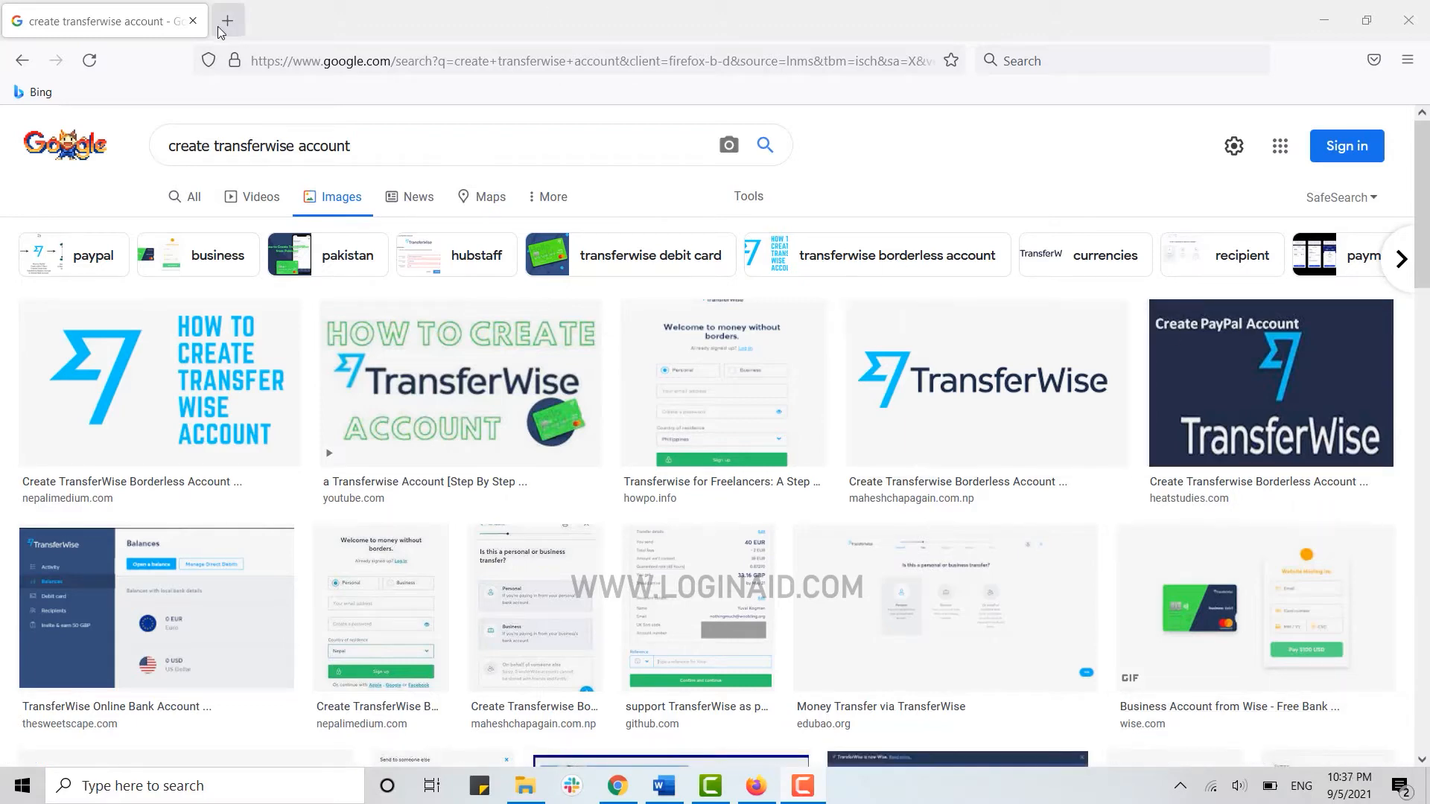
# Load wise.com in a new tab by entering 'wise' in the address bar
pyautogui.click(231, 21)
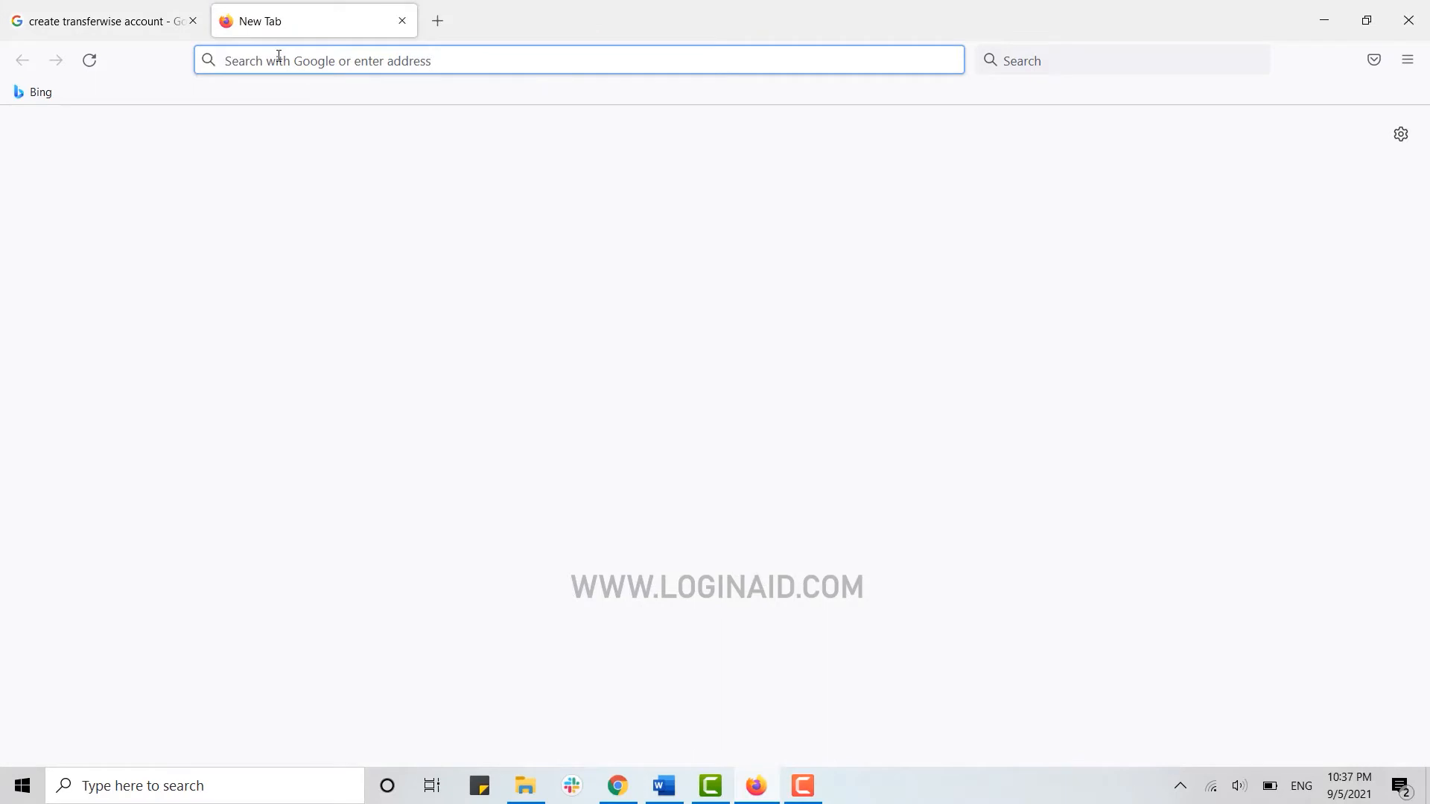
pyautogui.write('wise.com')
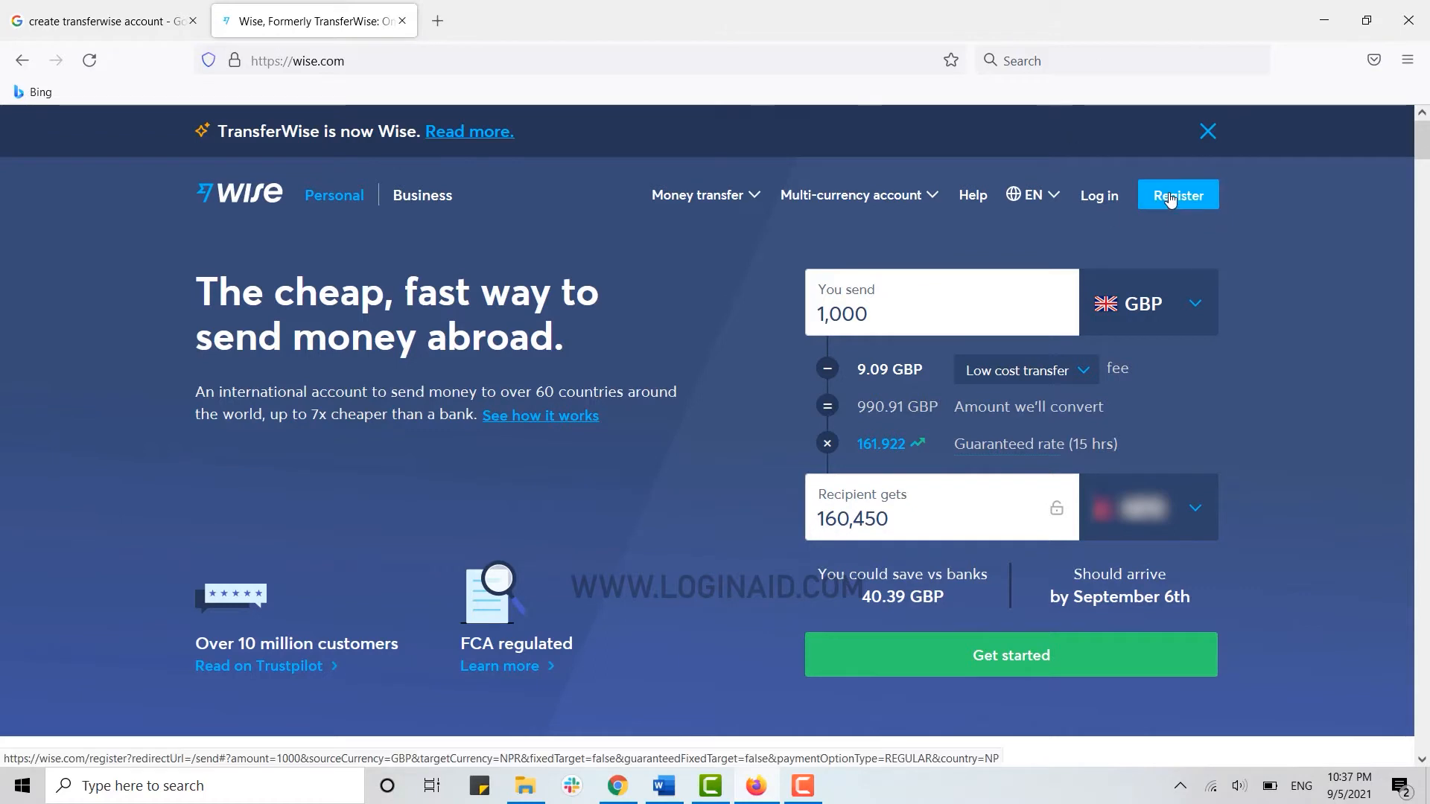
pyautogui.click(1176, 195)
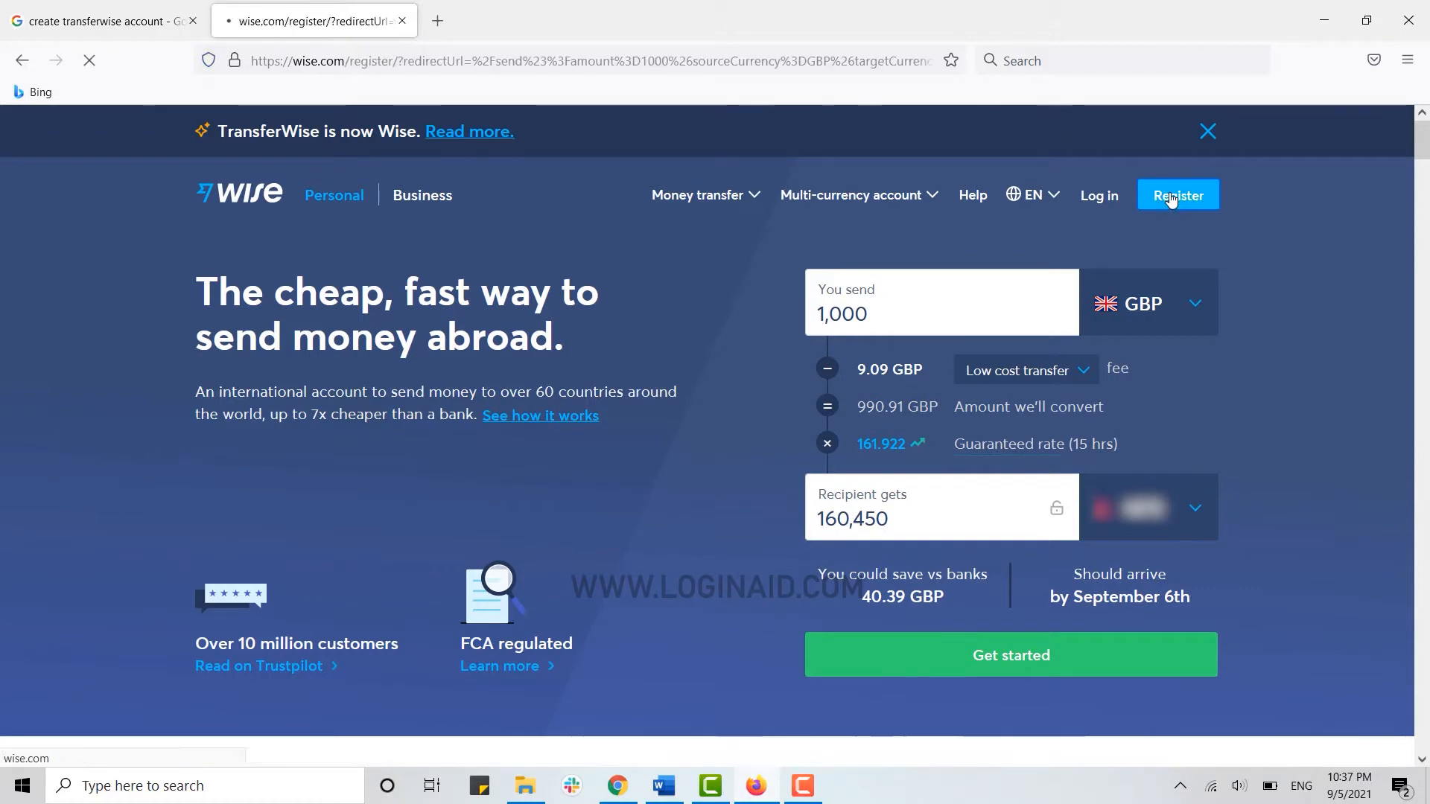
pyautogui.click(1177, 195)
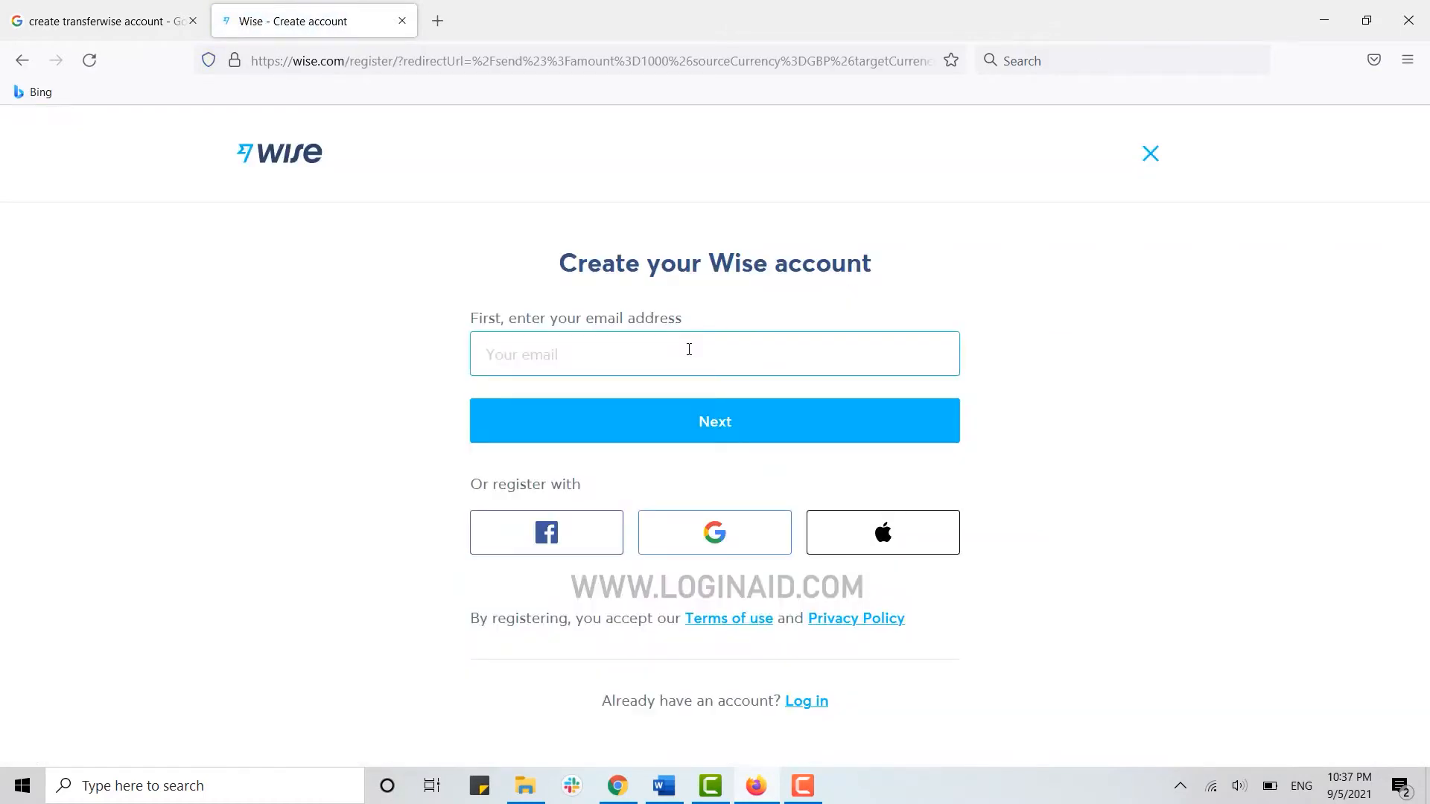
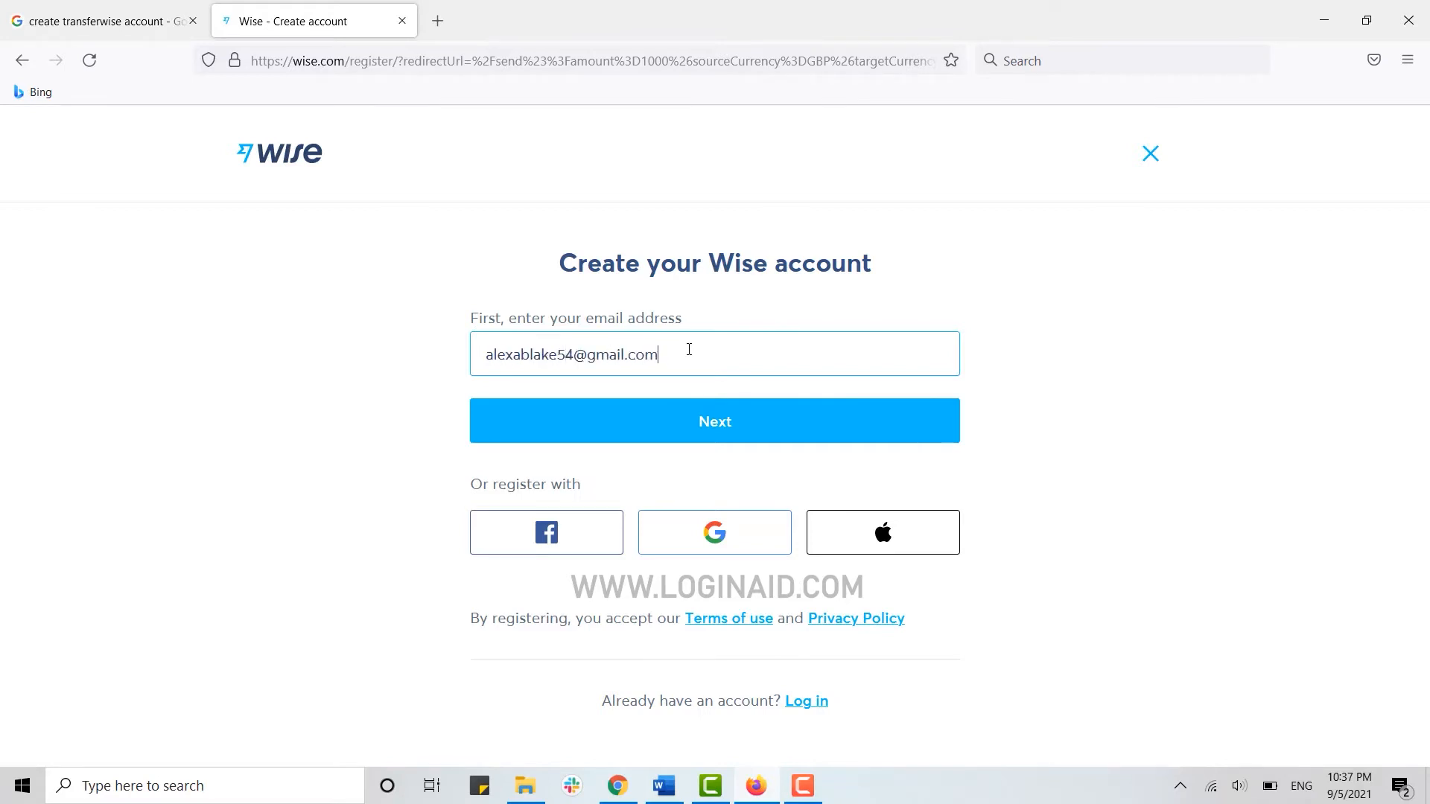
pyautogui.moveTo(508, 542)
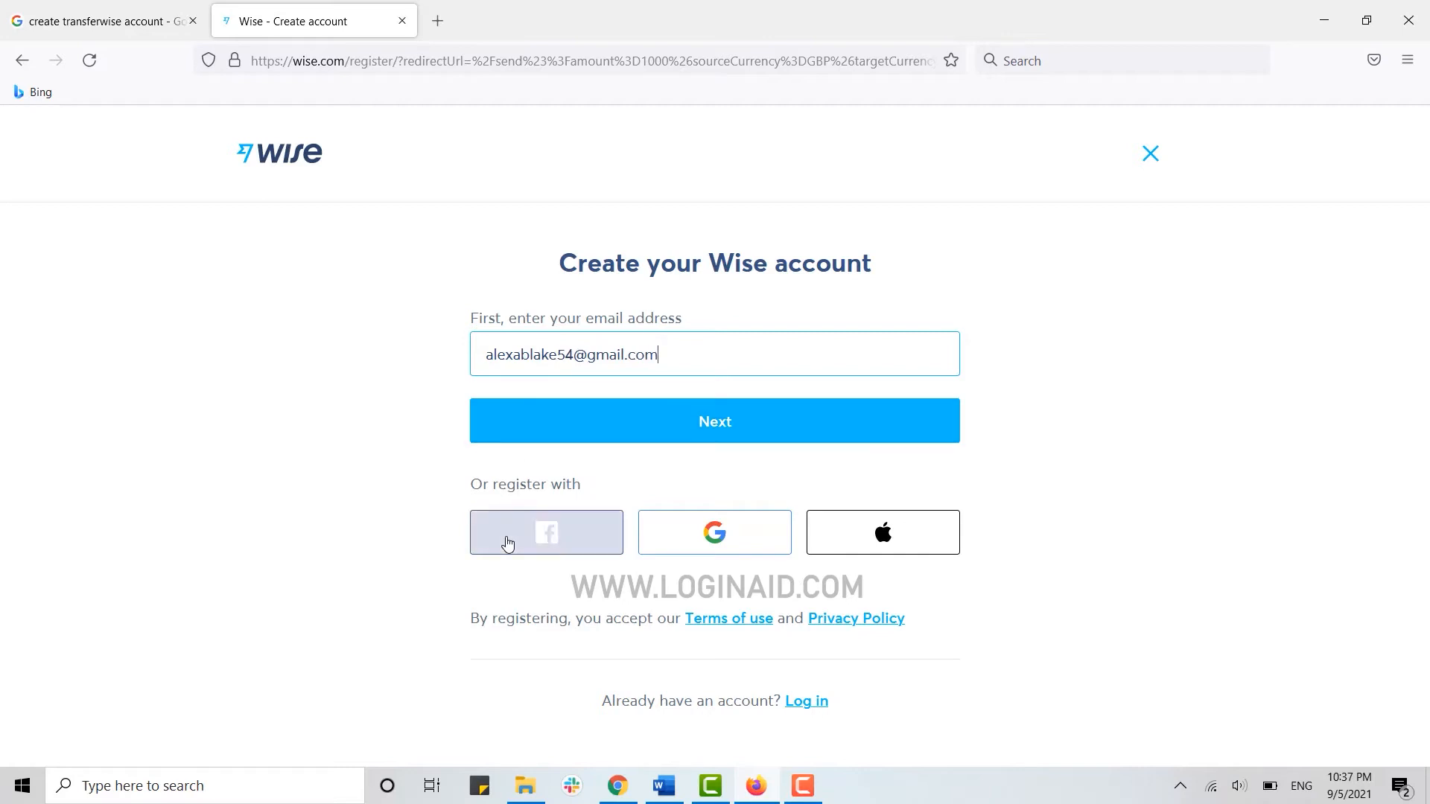
pyautogui.moveTo(850, 539)
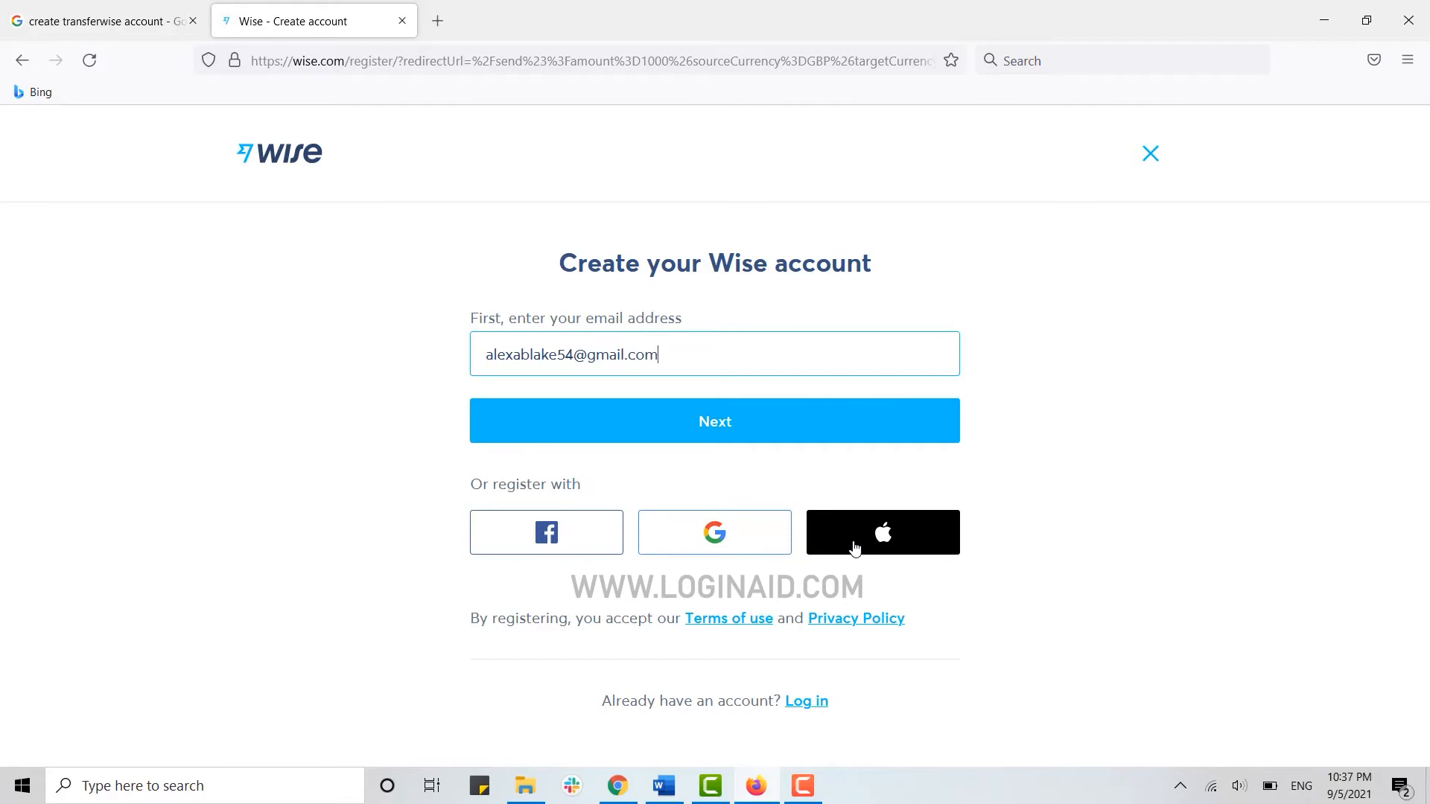
pyautogui.moveTo(896, 552)
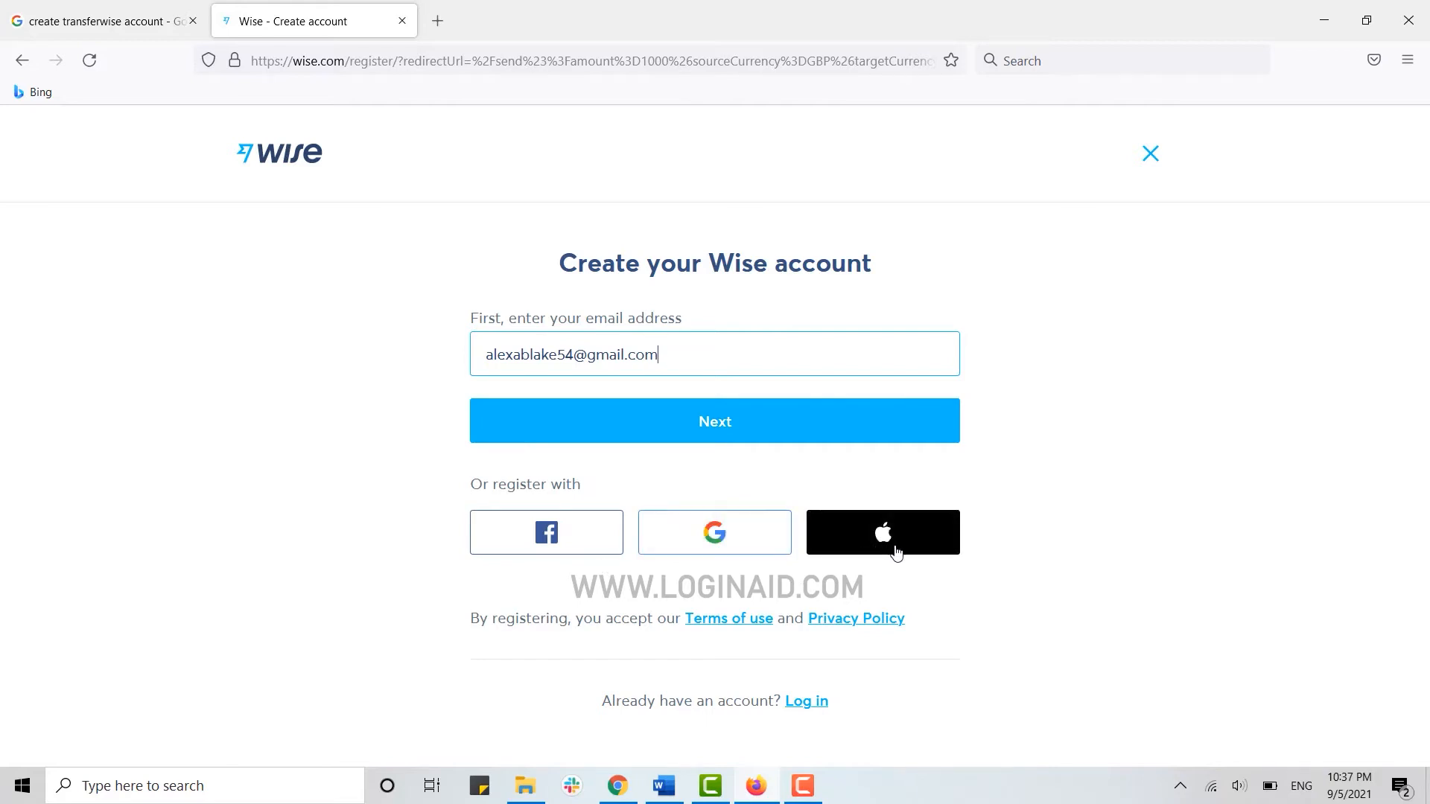
pyautogui.moveTo(974, 560)
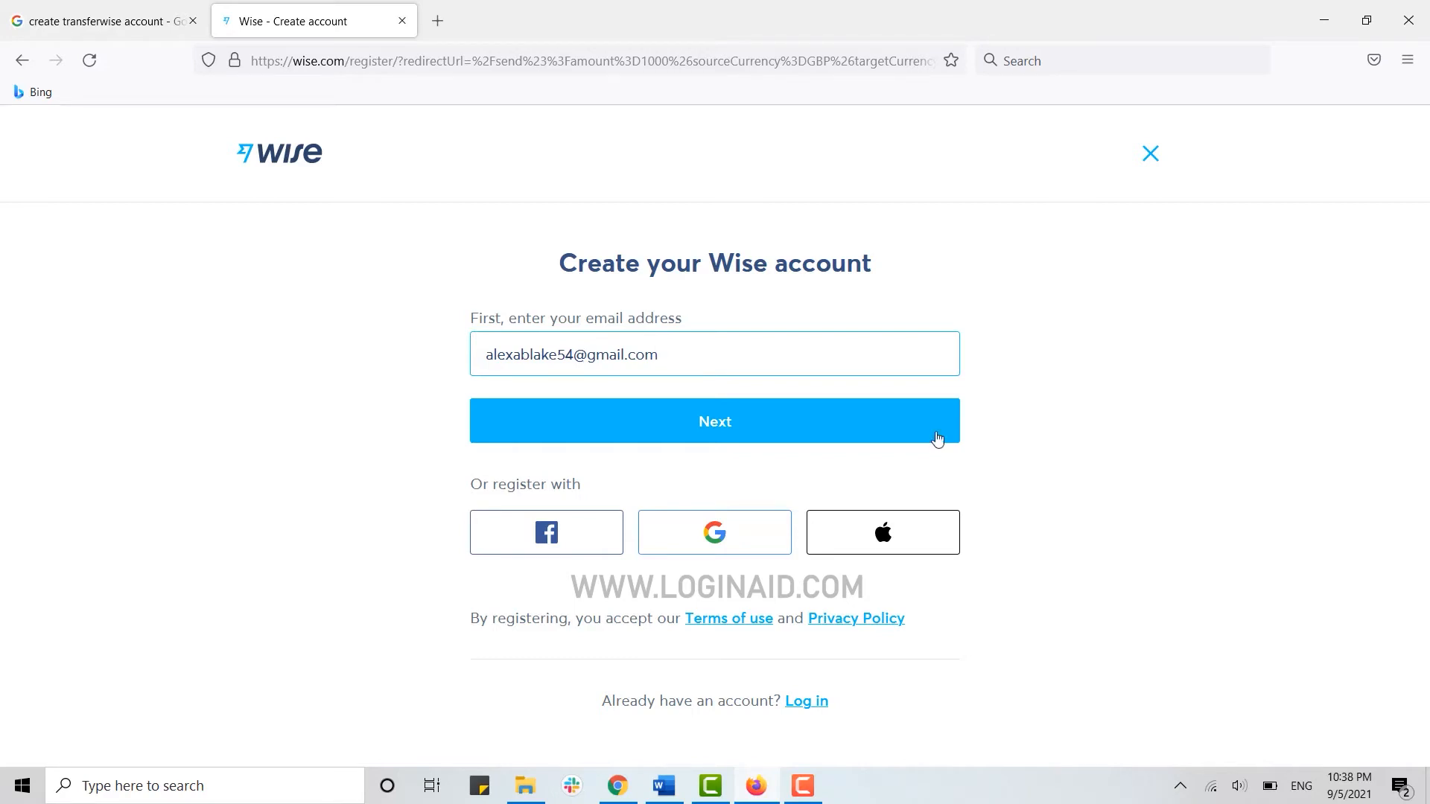
pyautogui.moveTo(703, 427)
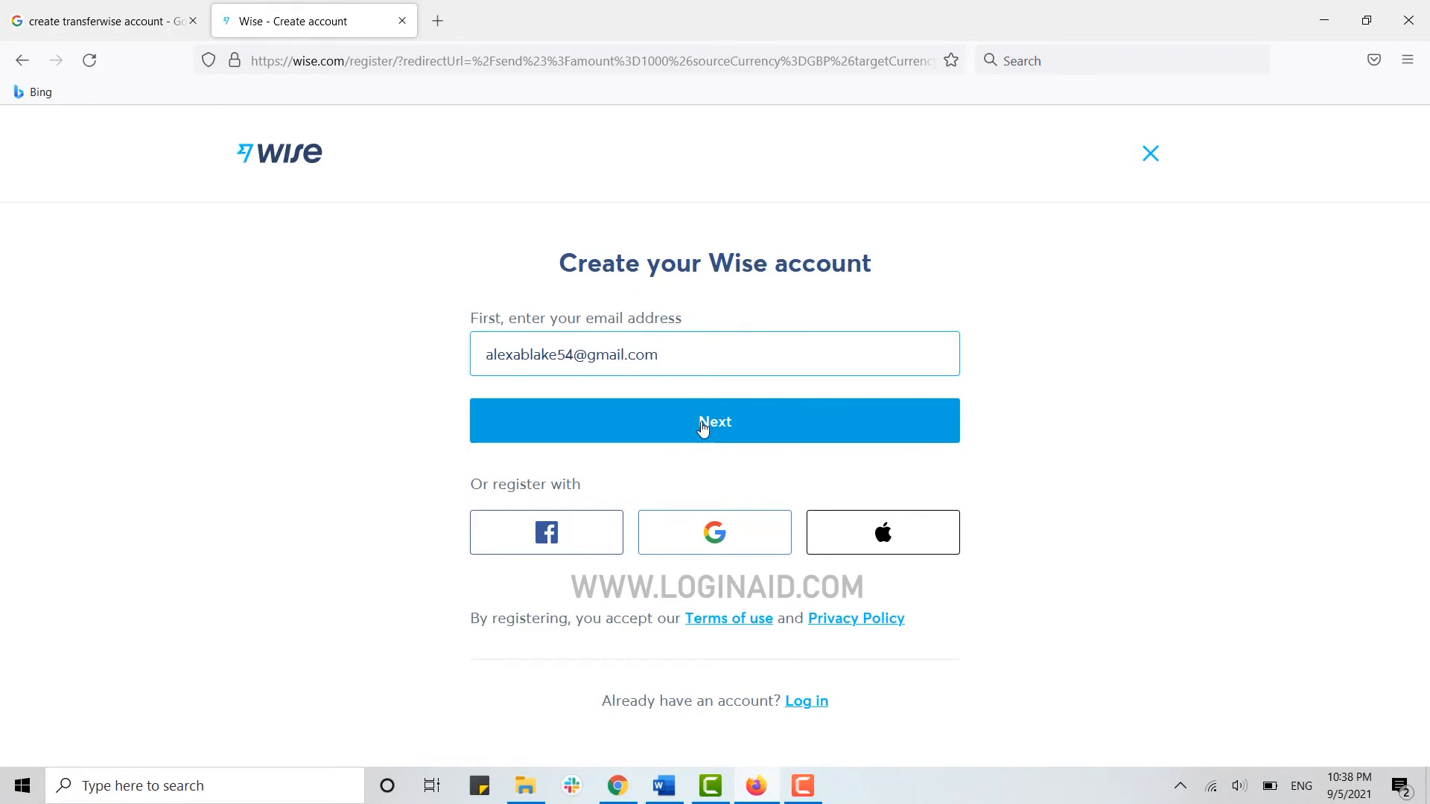
# Submit the email, choose a Personal account and keep the preselected country of residence
pyautogui.click(715, 420)
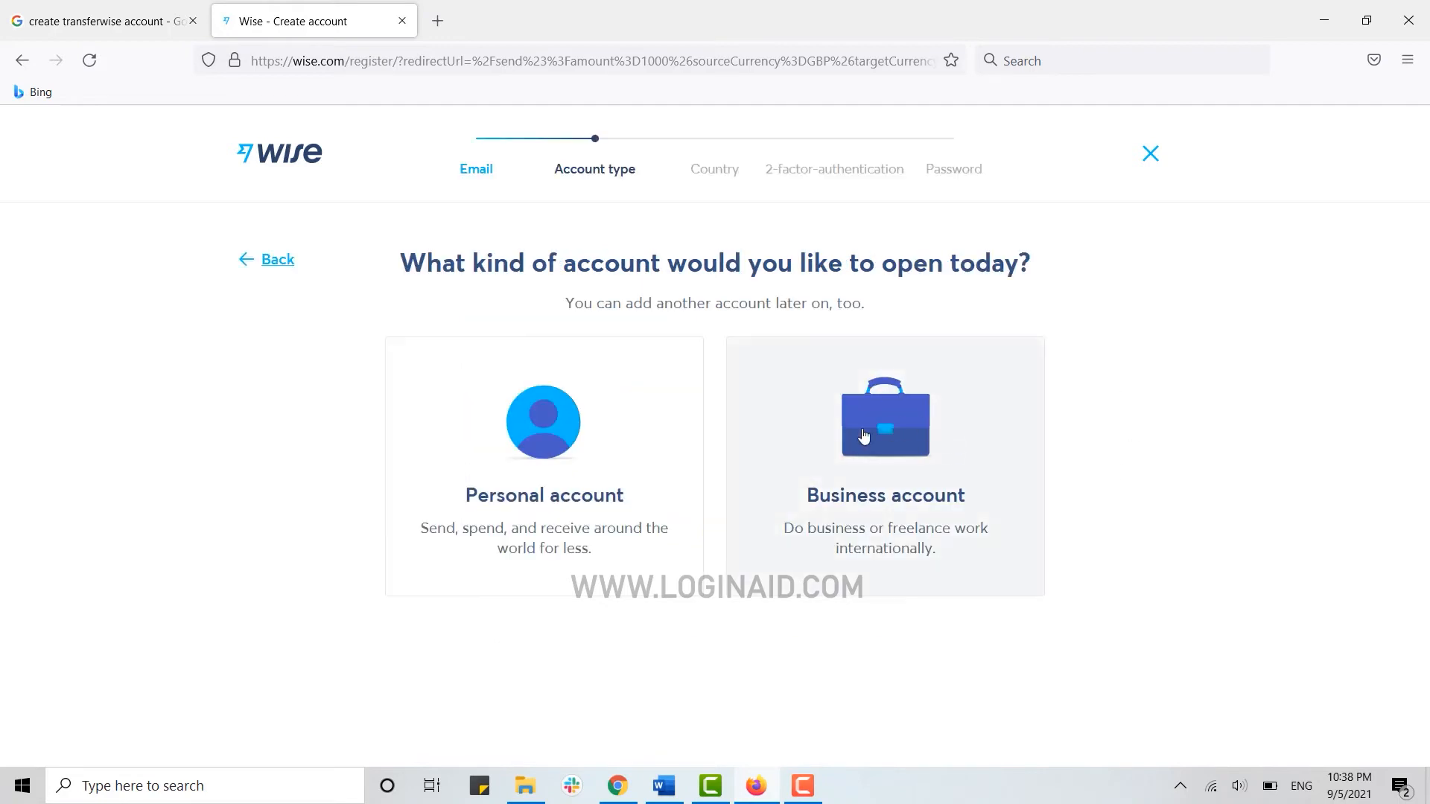
pyautogui.moveTo(316, 524)
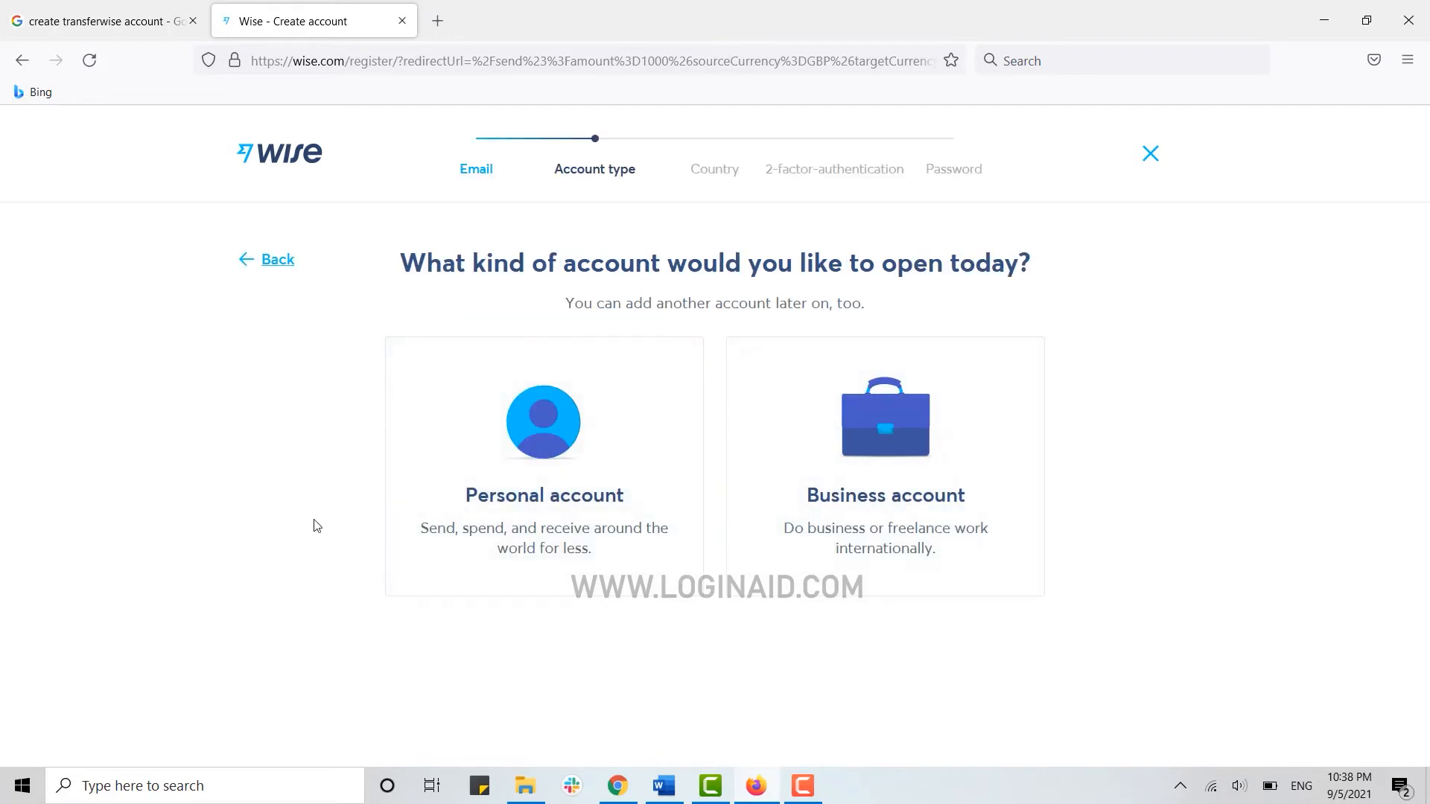
pyautogui.moveTo(391, 548)
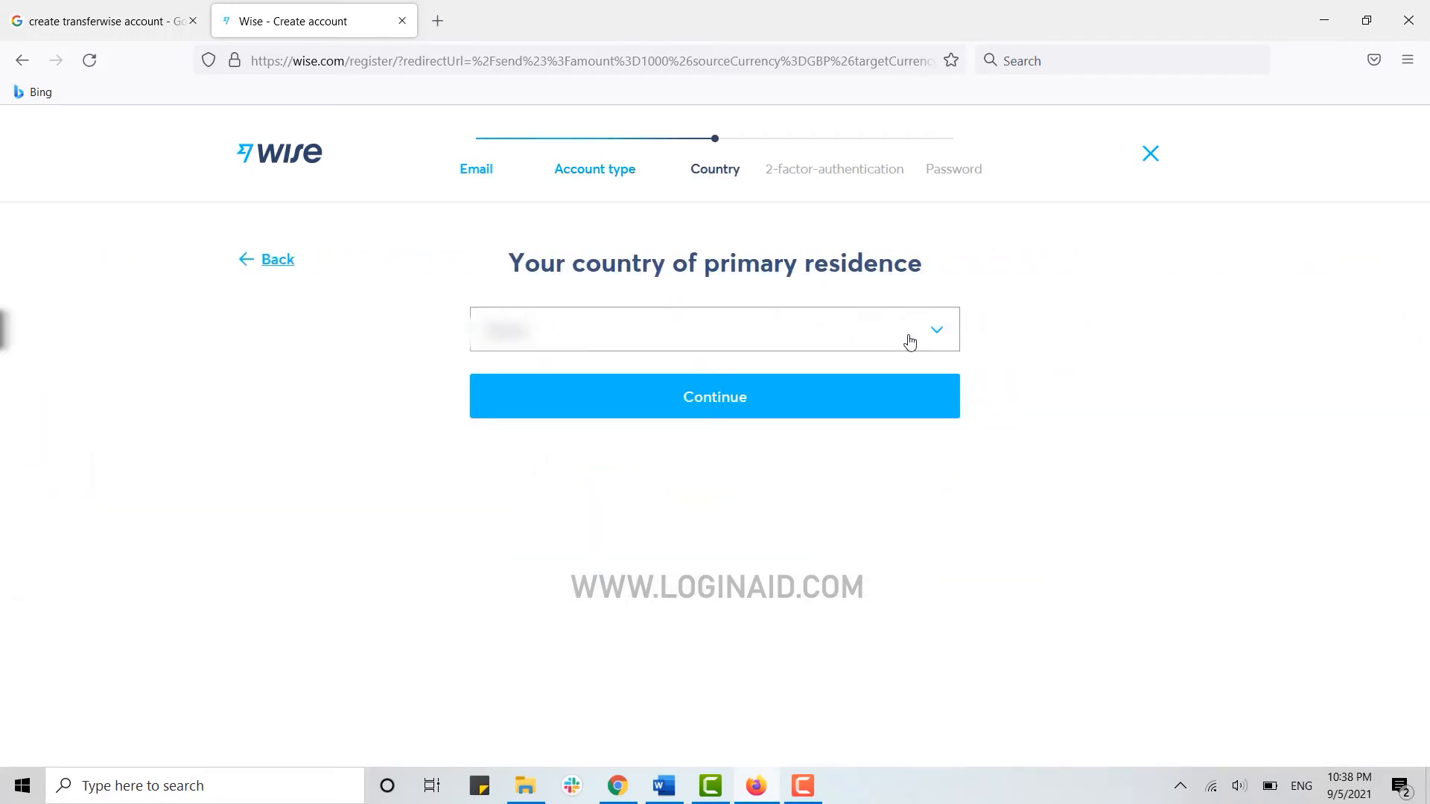
pyautogui.moveTo(761, 408)
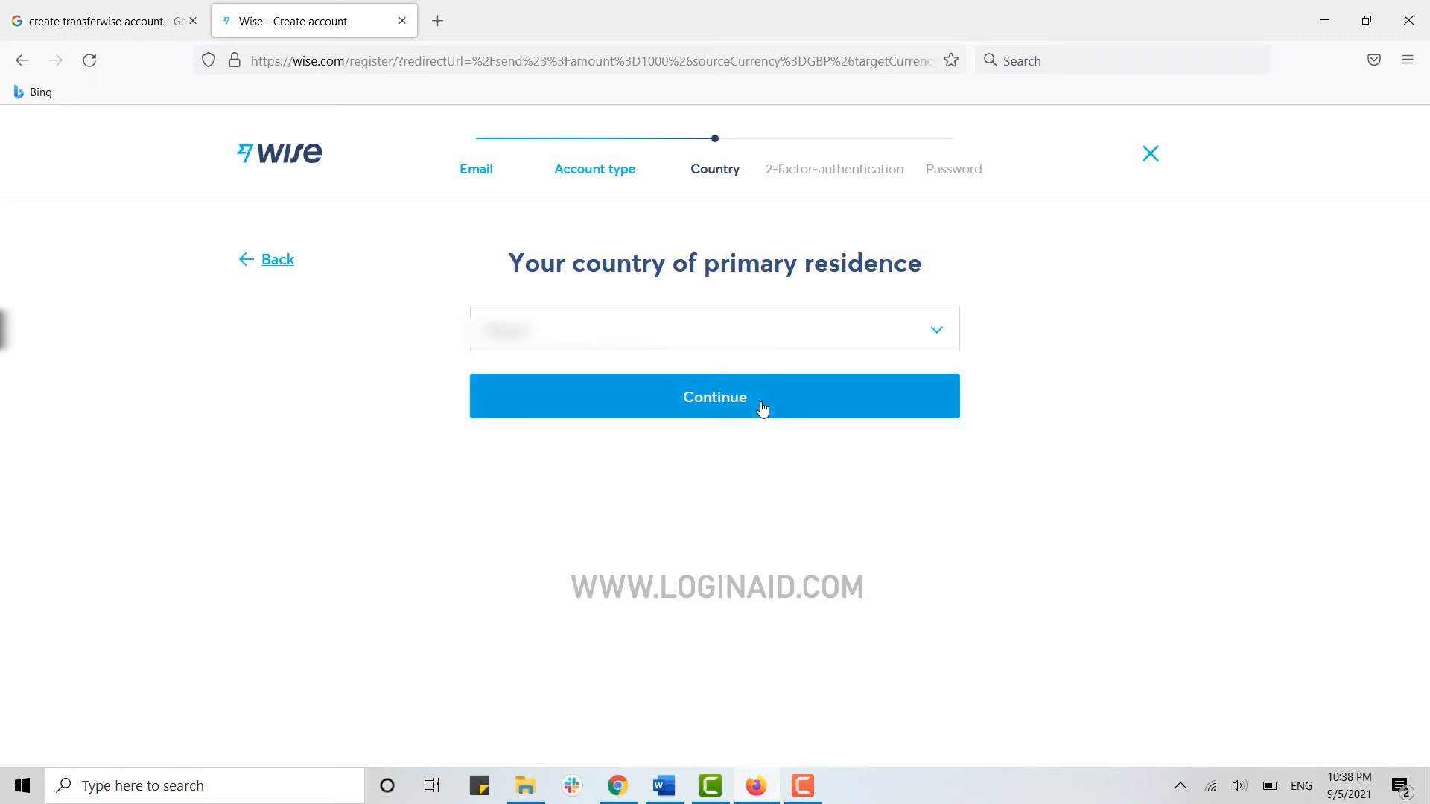
pyautogui.click(715, 396)
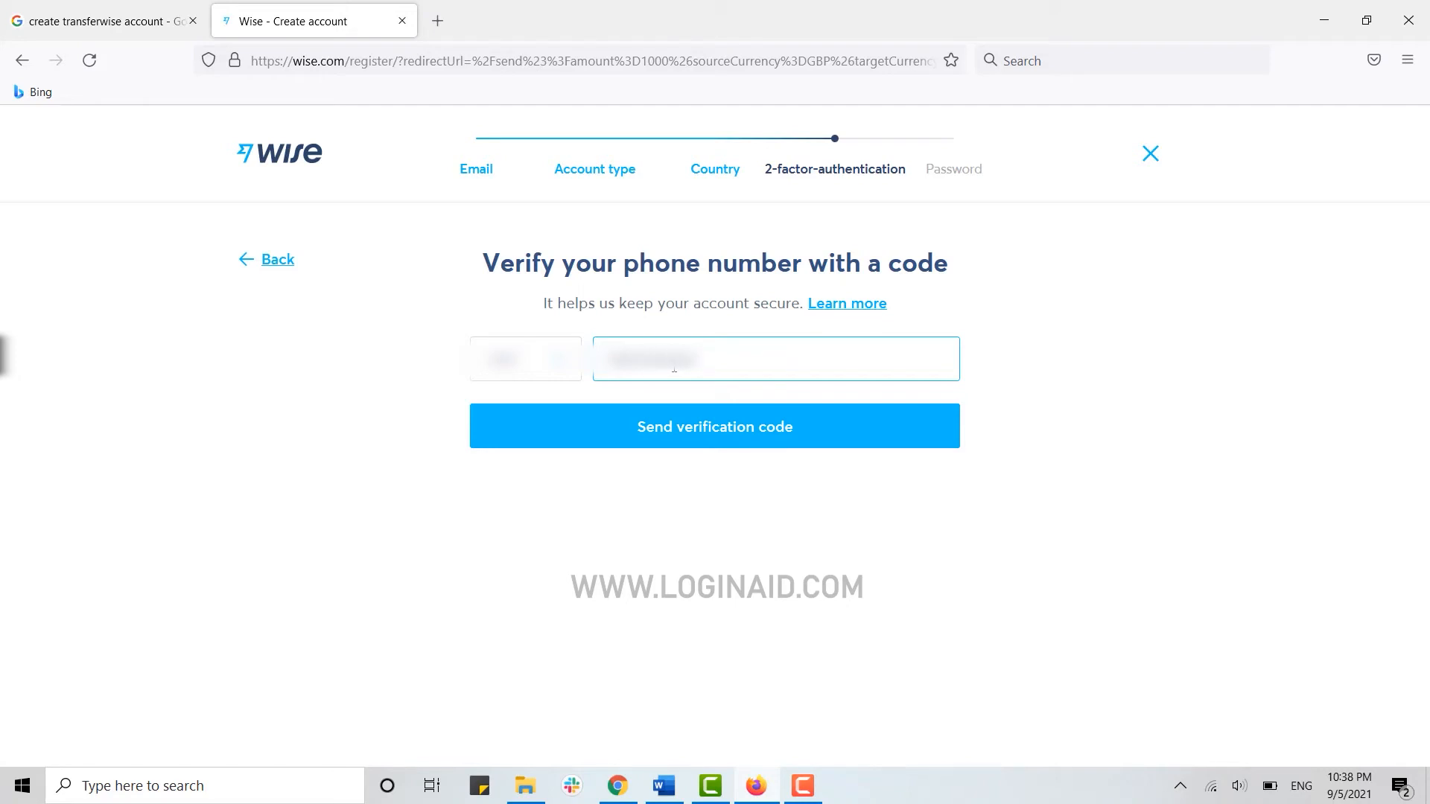
pyautogui.click(715, 426)
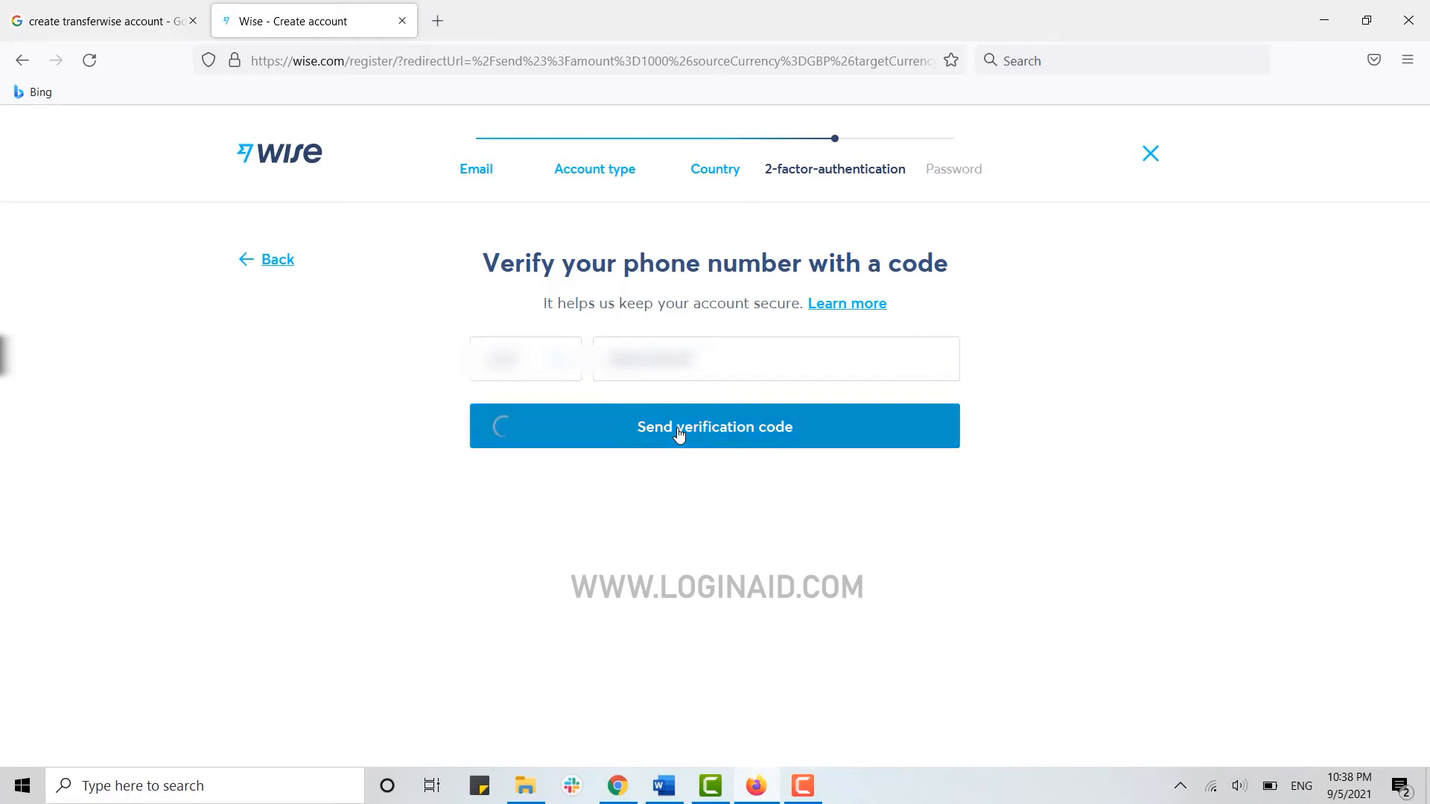
pyautogui.click(679, 426)
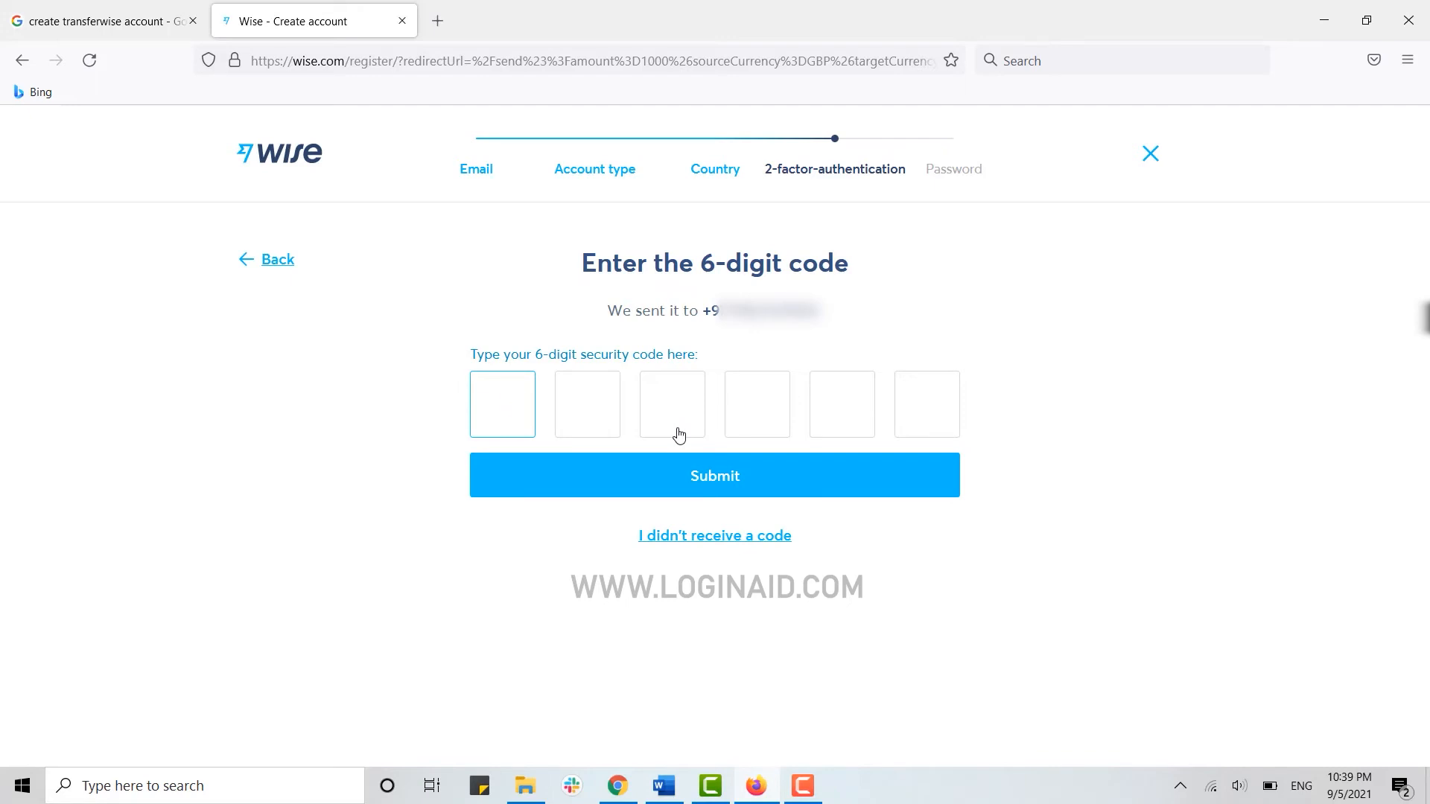
pyautogui.click(502, 404)
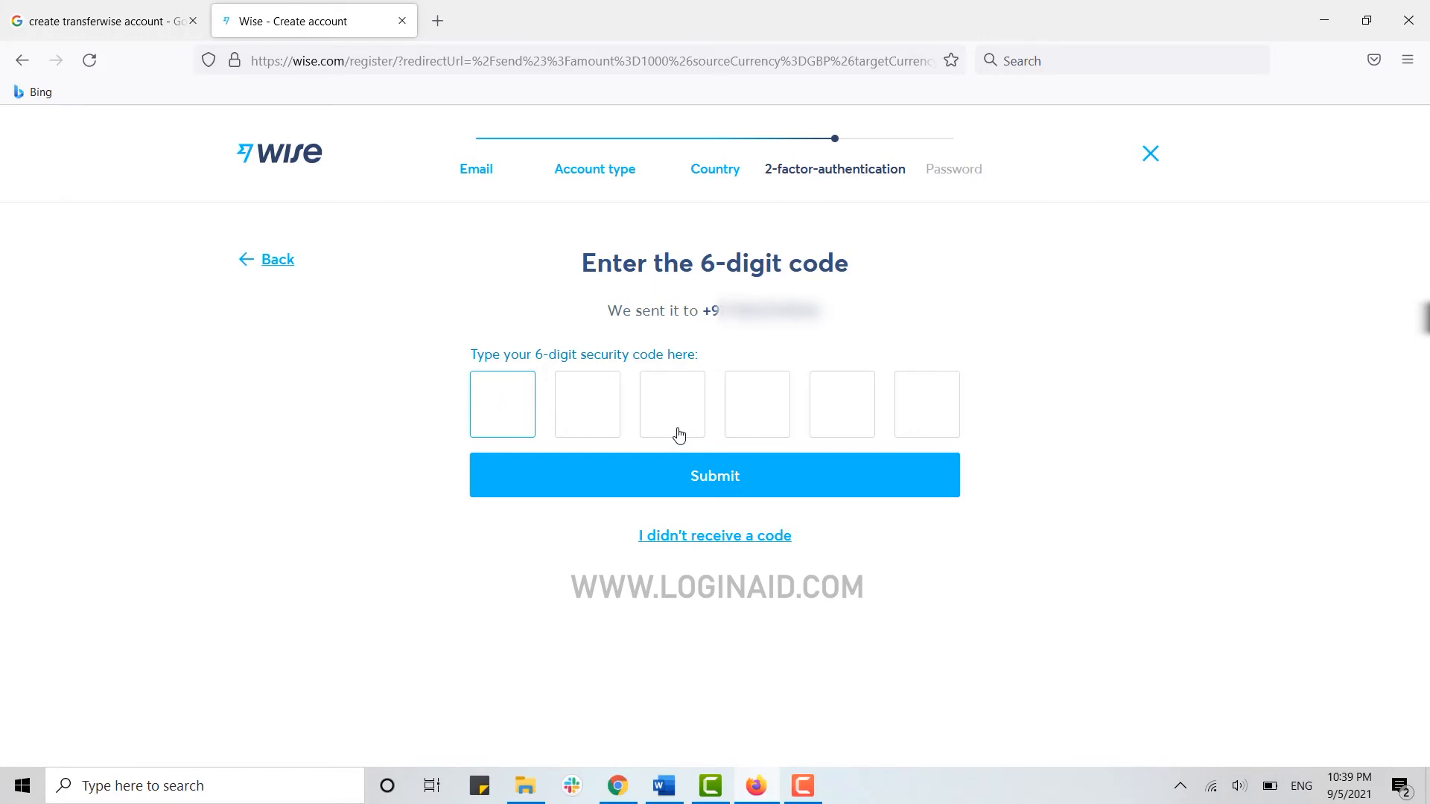
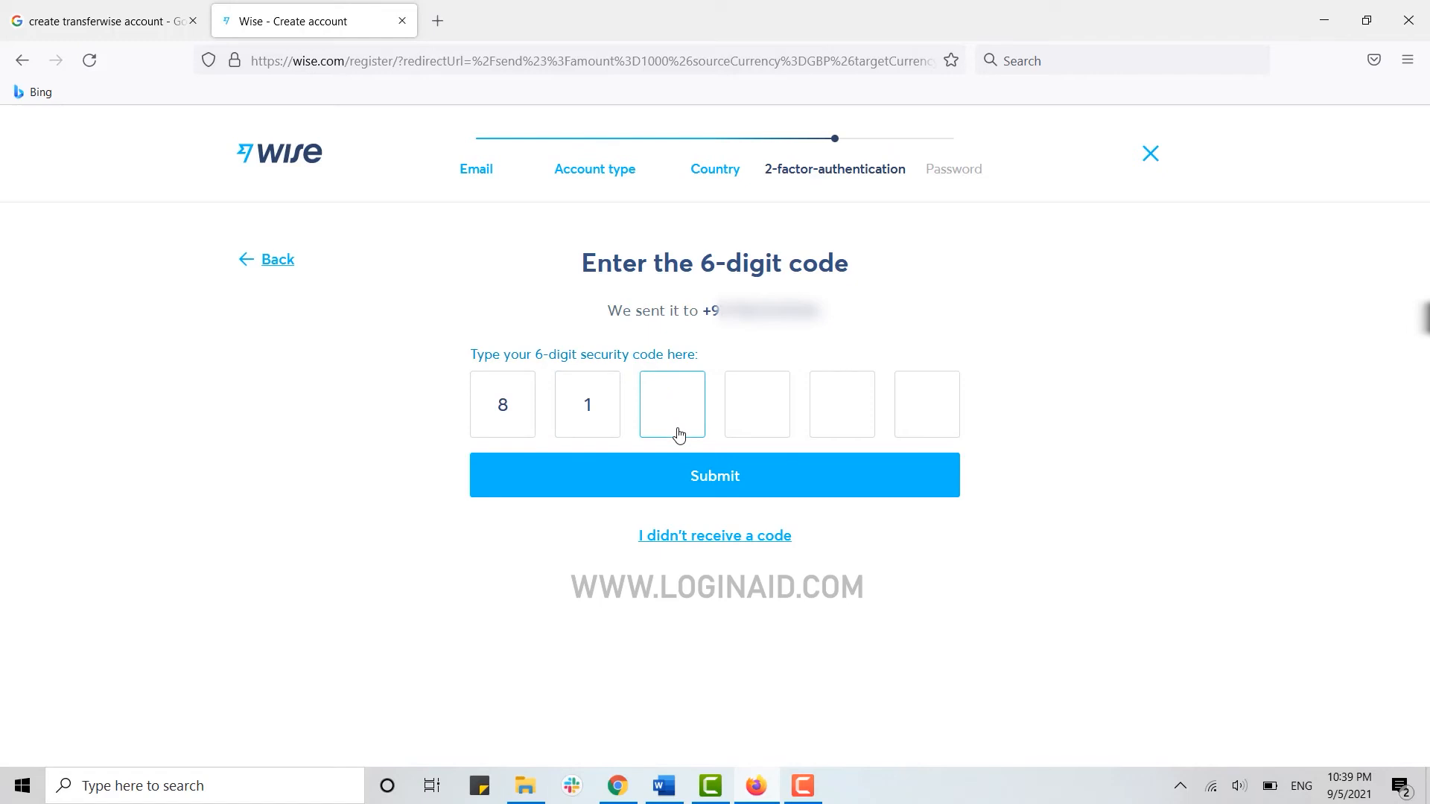
pyautogui.click(672, 404)
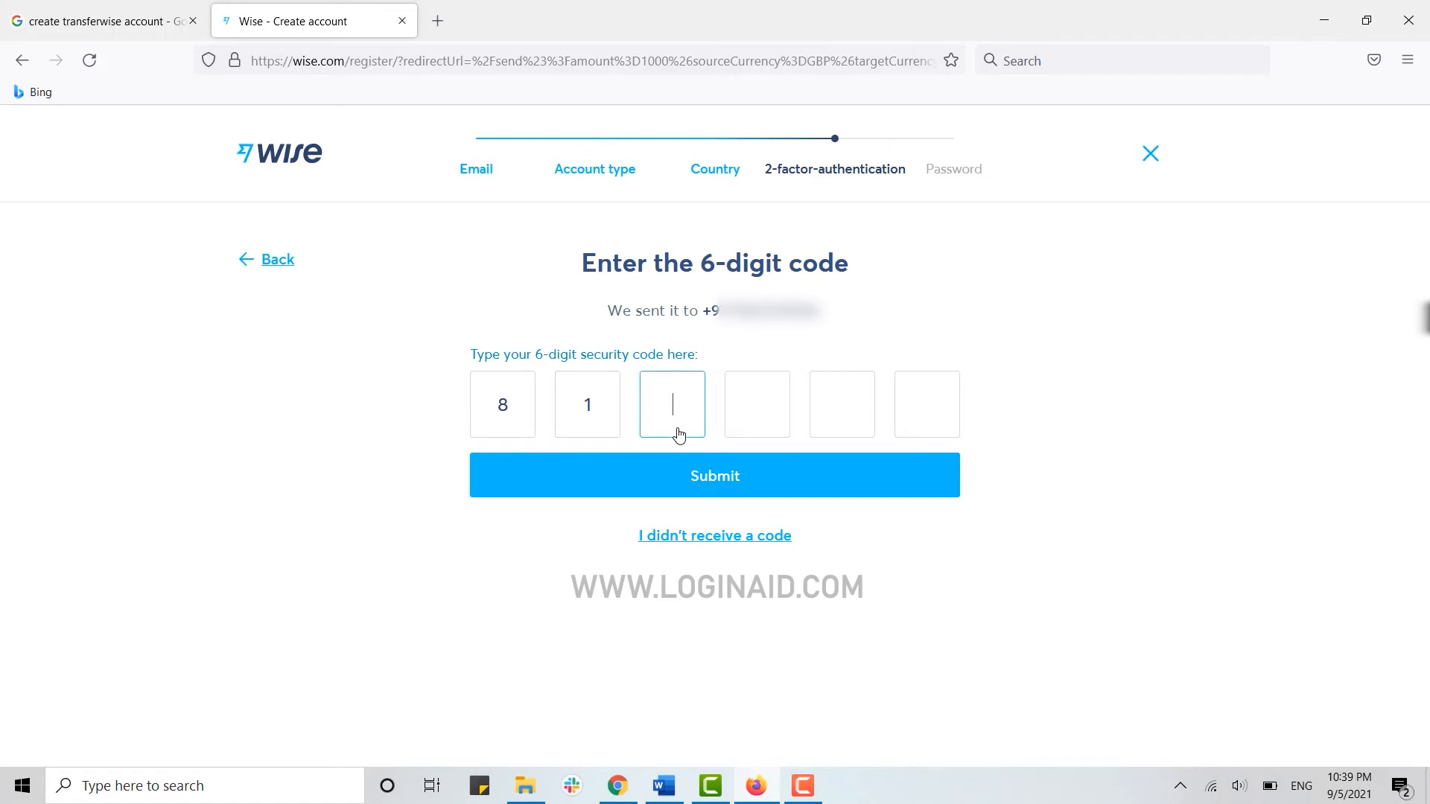
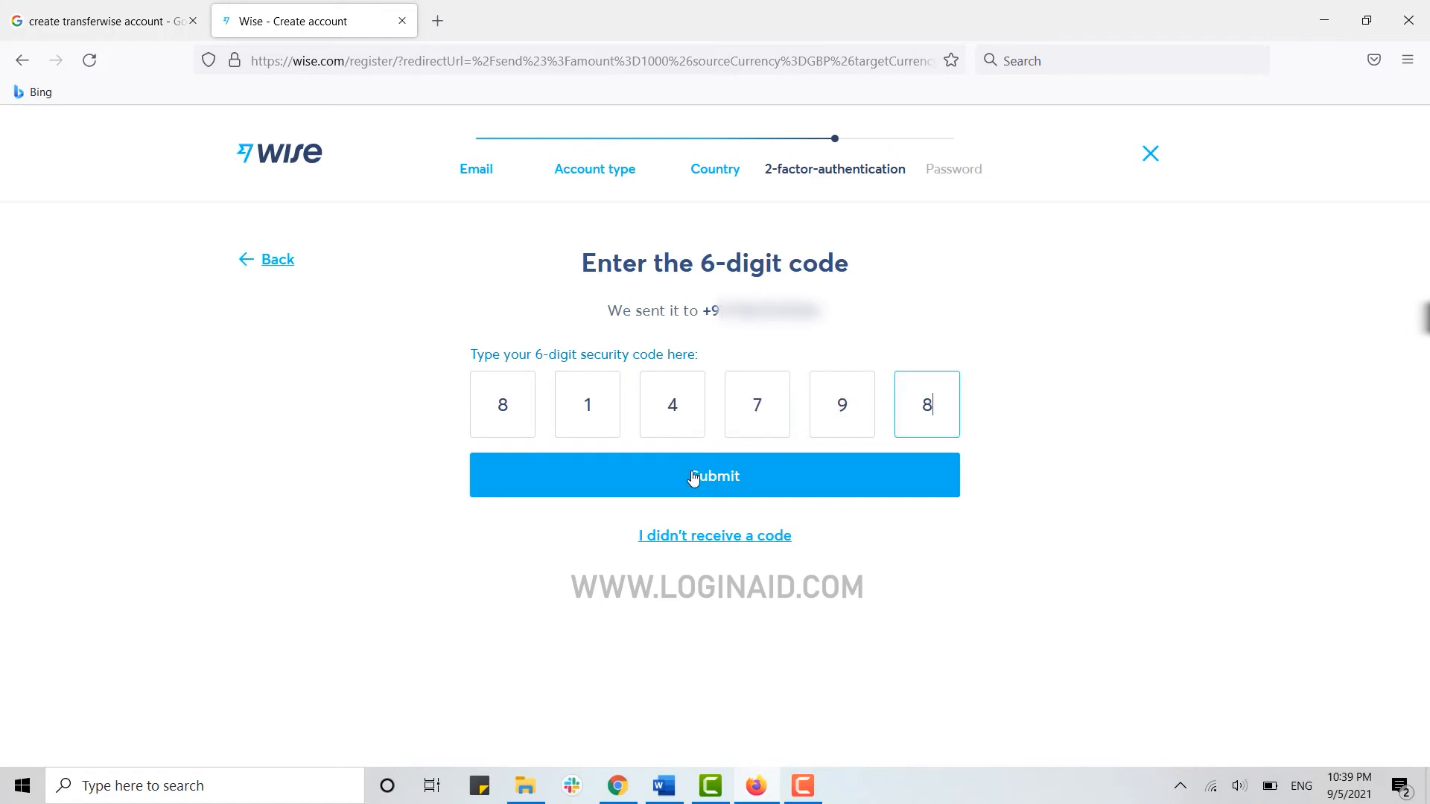
# Submit the code and set a password, reaching the 'You're registered with Wise' confirmation
pyautogui.click(715, 475)
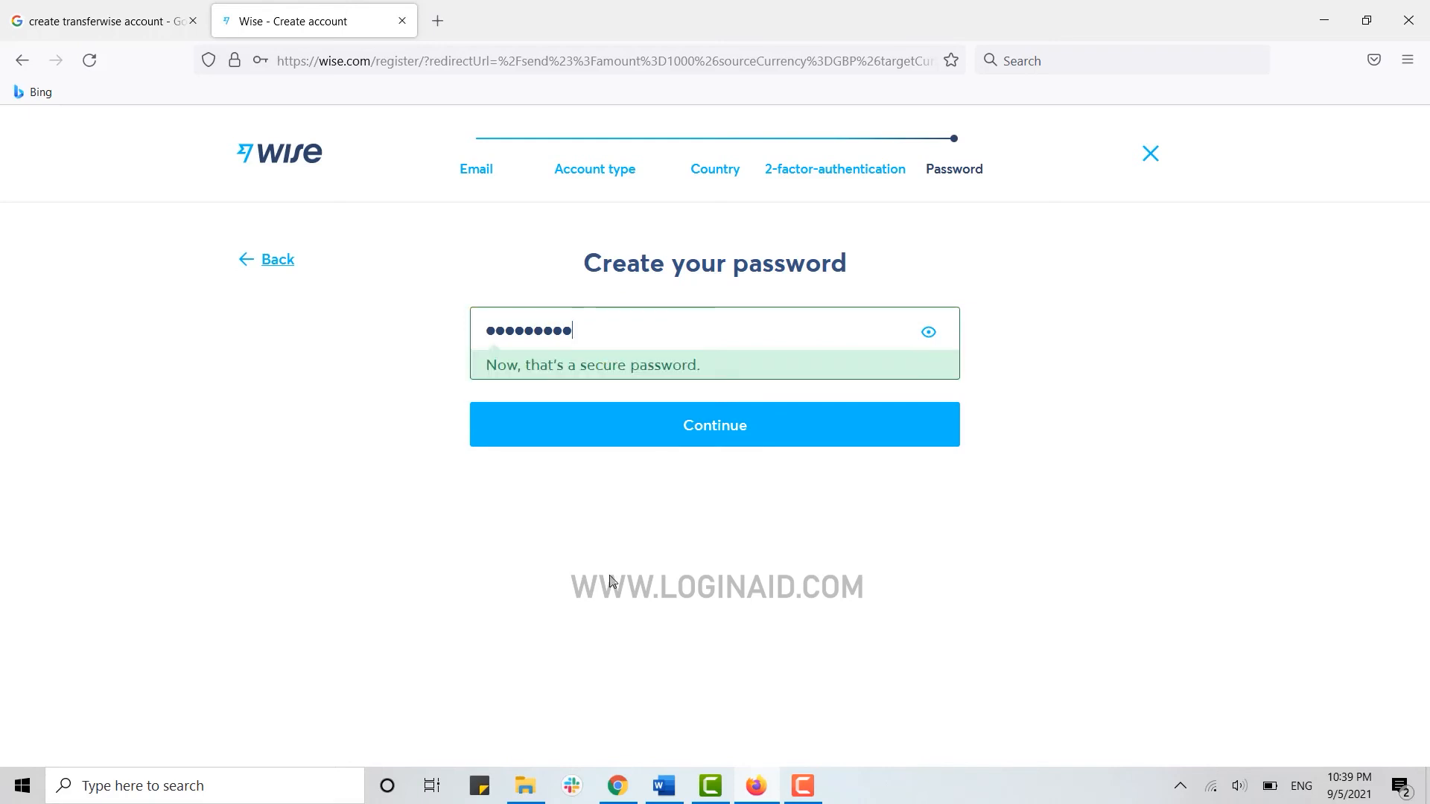
pyautogui.moveTo(652, 450)
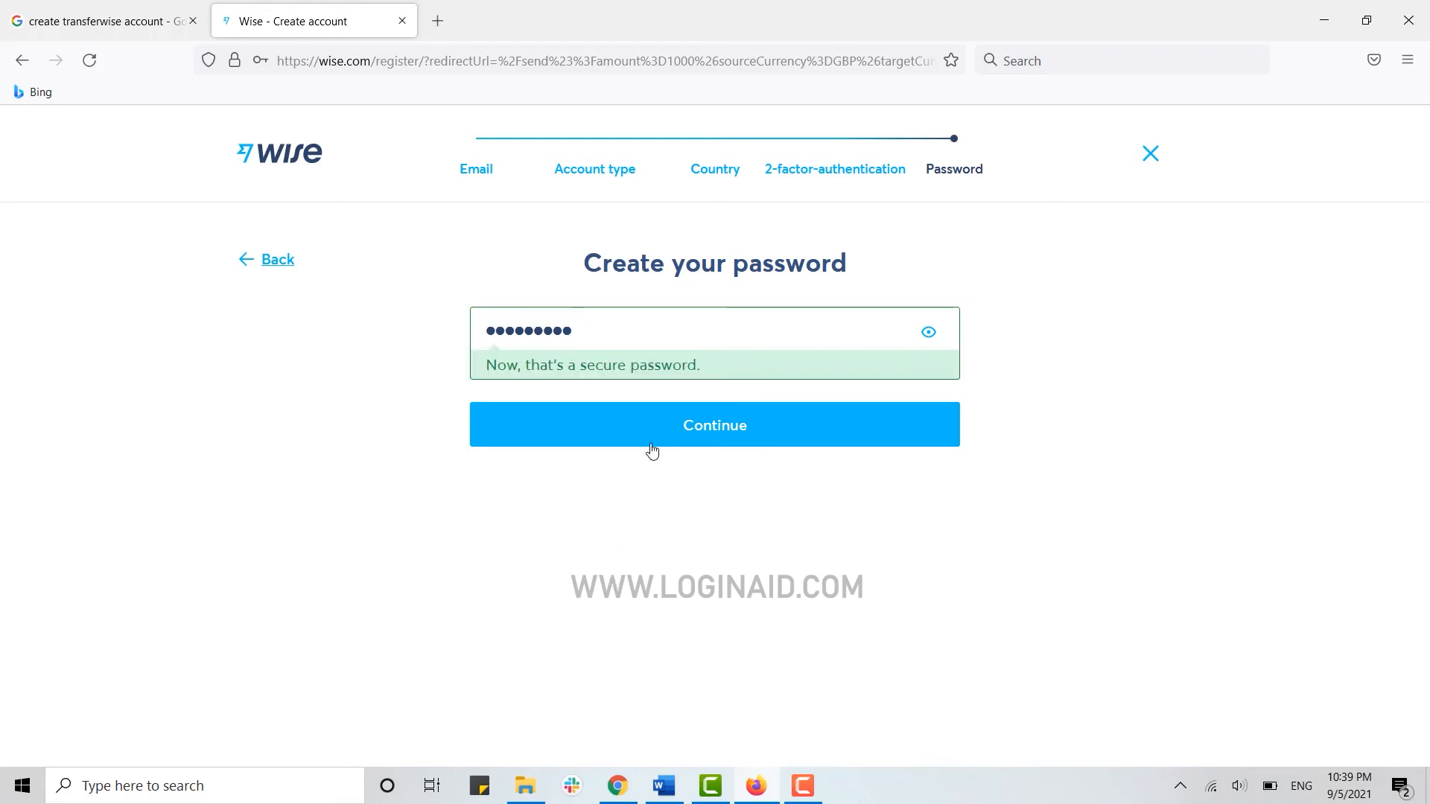
pyautogui.click(715, 425)
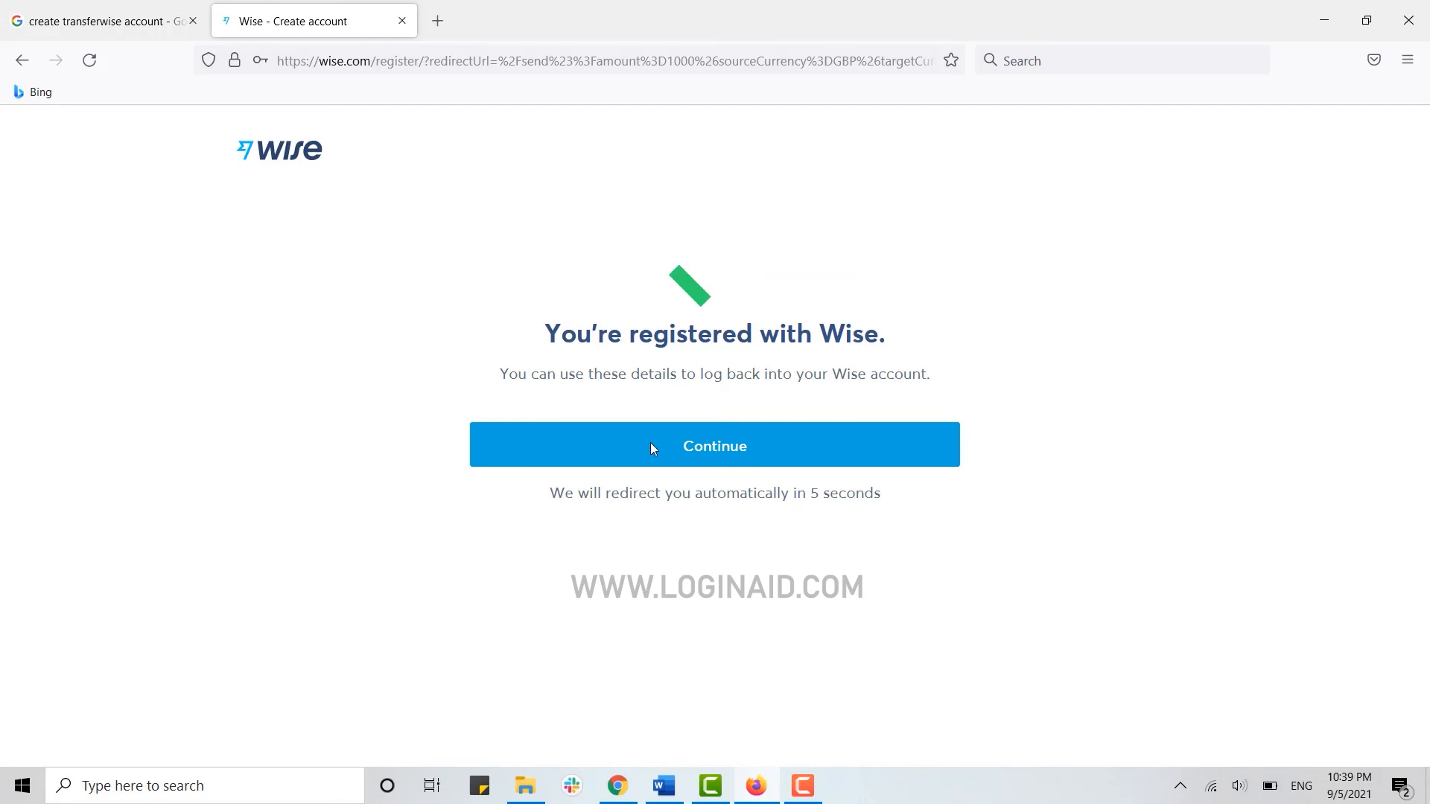